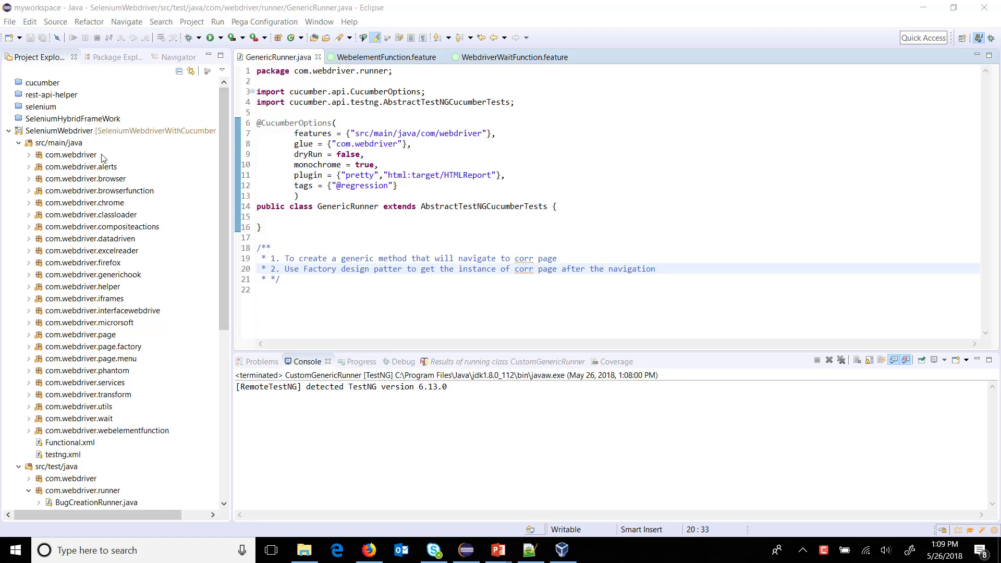
- Create package com.webdriver.customrunner under com.webdriver via New > Package
right_click(70, 155)
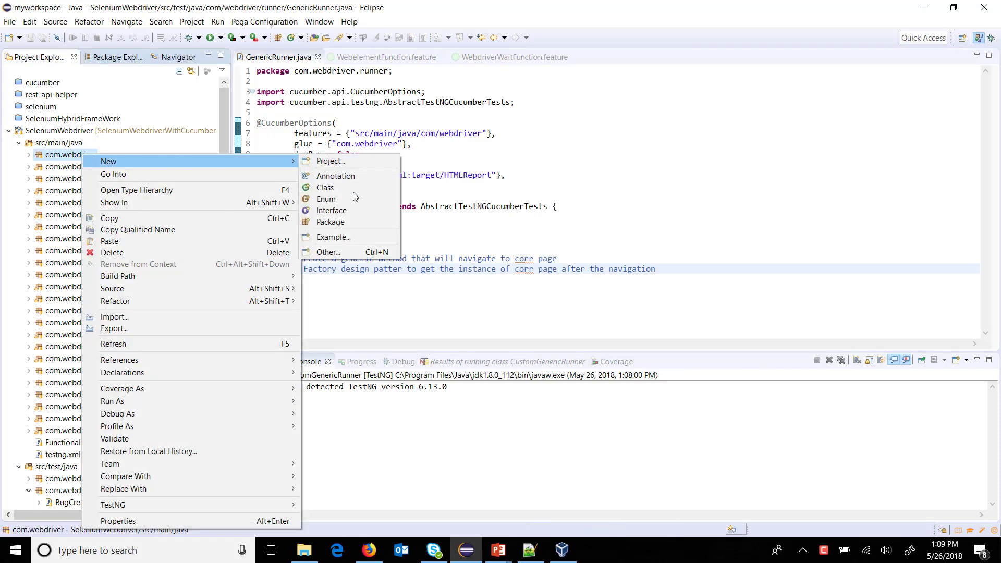
click(331, 221)
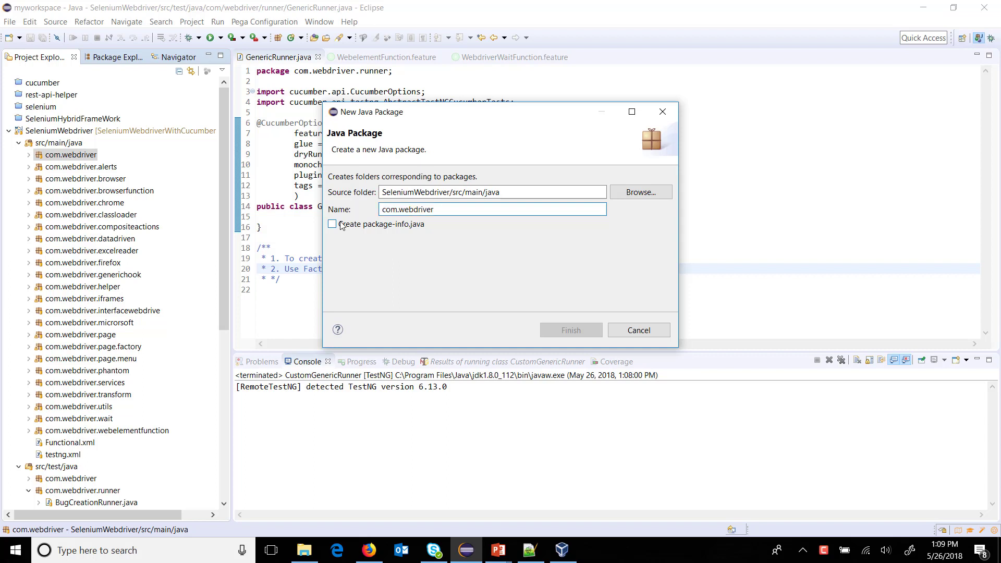
text(.custom)
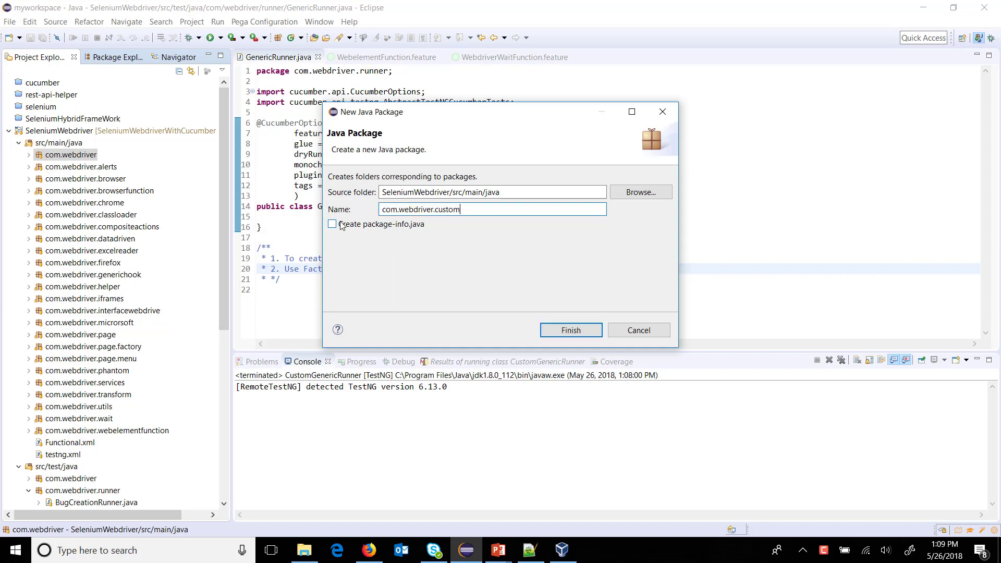
text(runner)
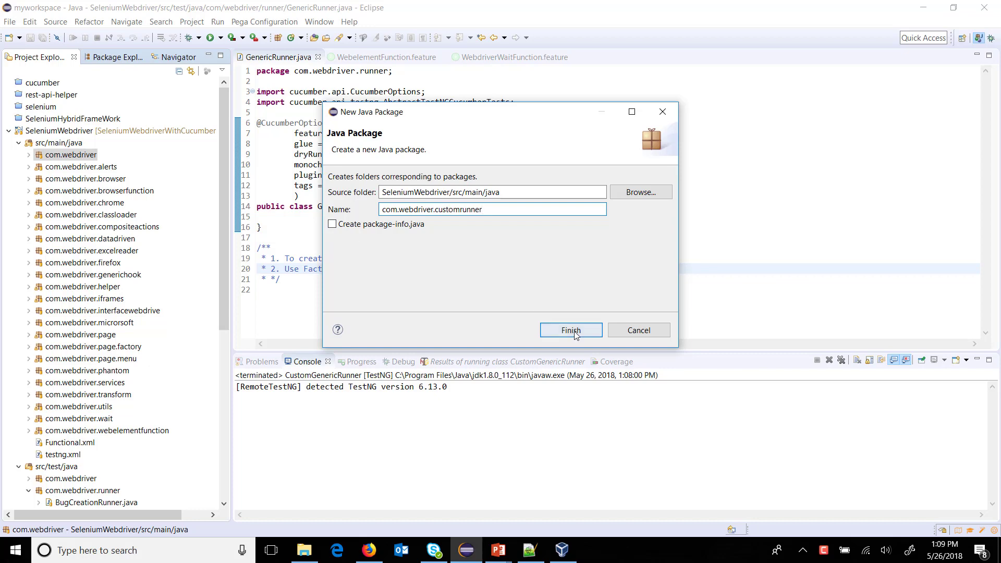
click(569, 330)
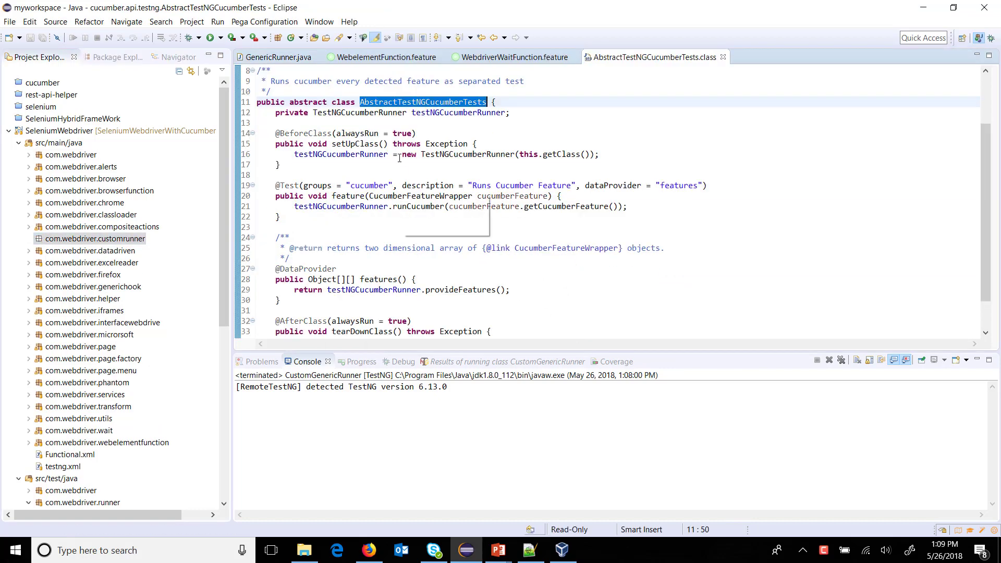
- Create class CustomTestNGCucumberRunner in the customrunner package
click(792, 57)
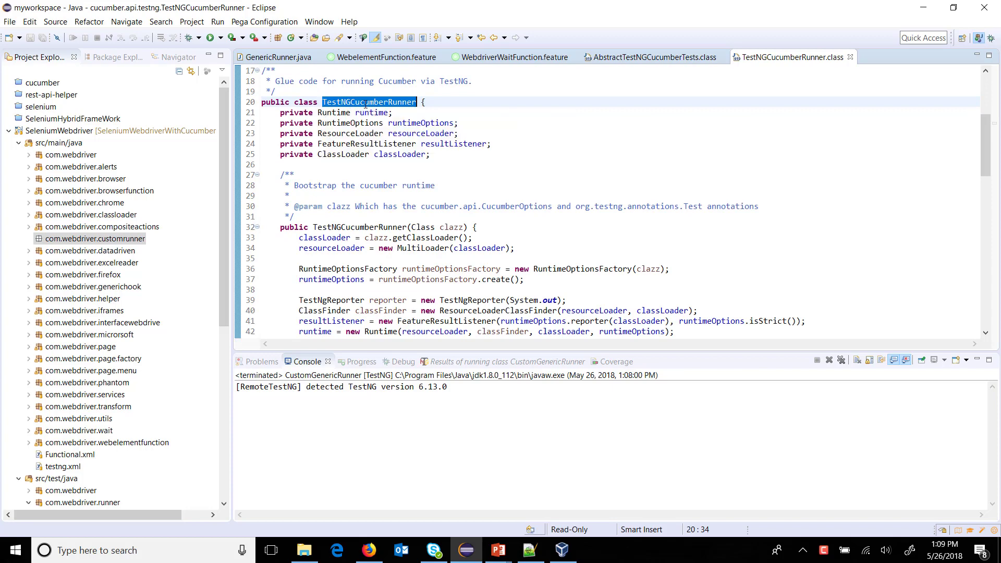
right_click(94, 238)
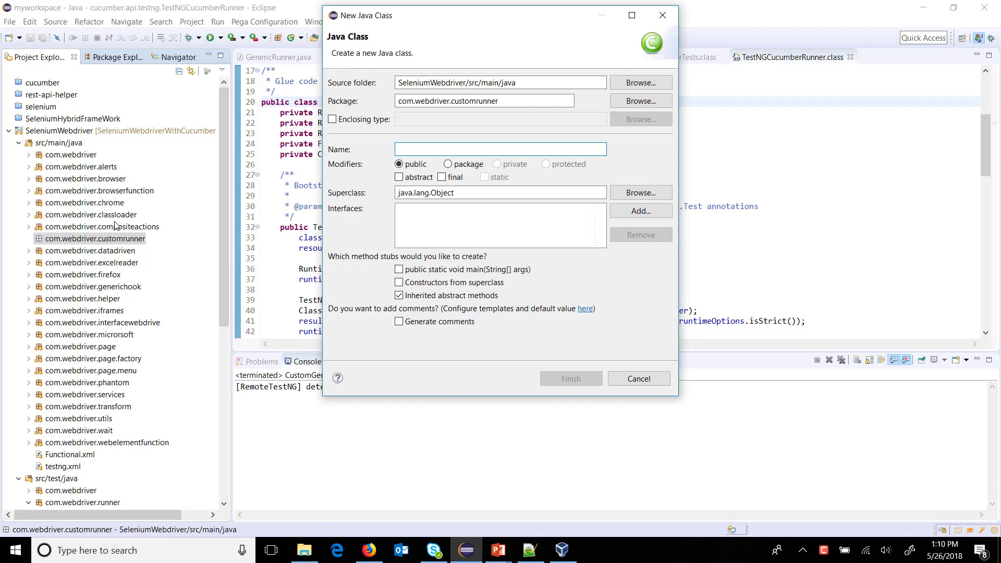
text(Custom)
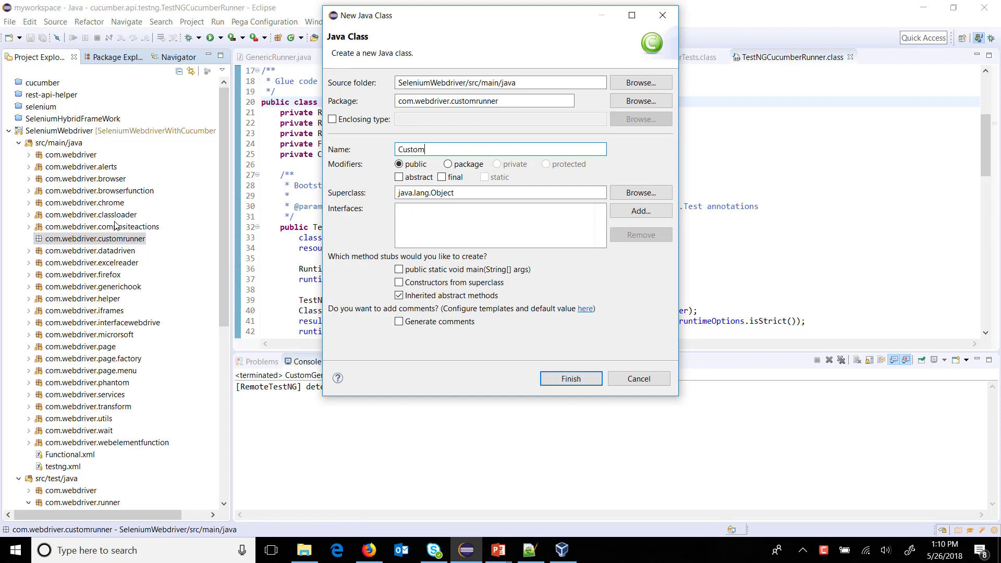
text(TestNGCucumberRunner)
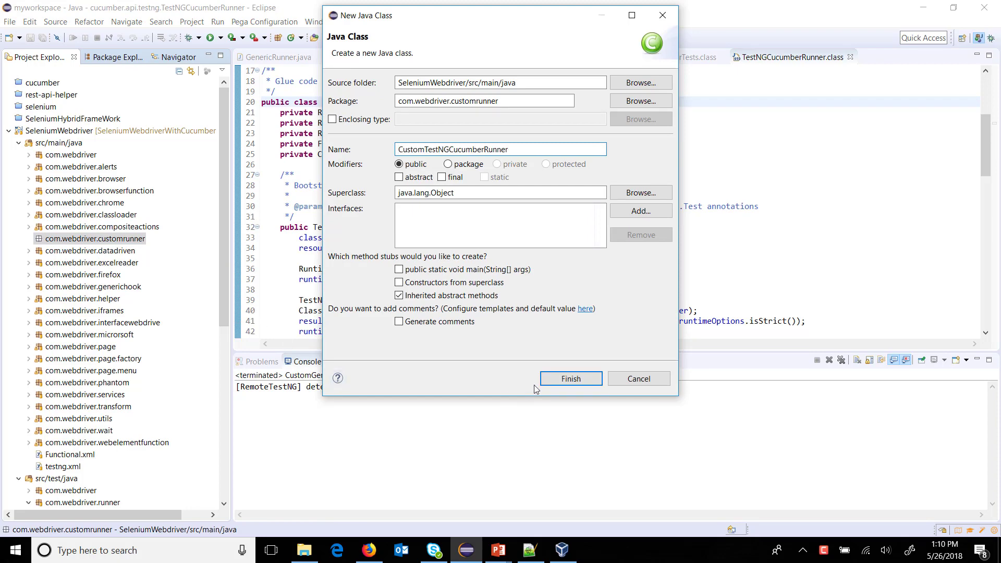
click(570, 379)
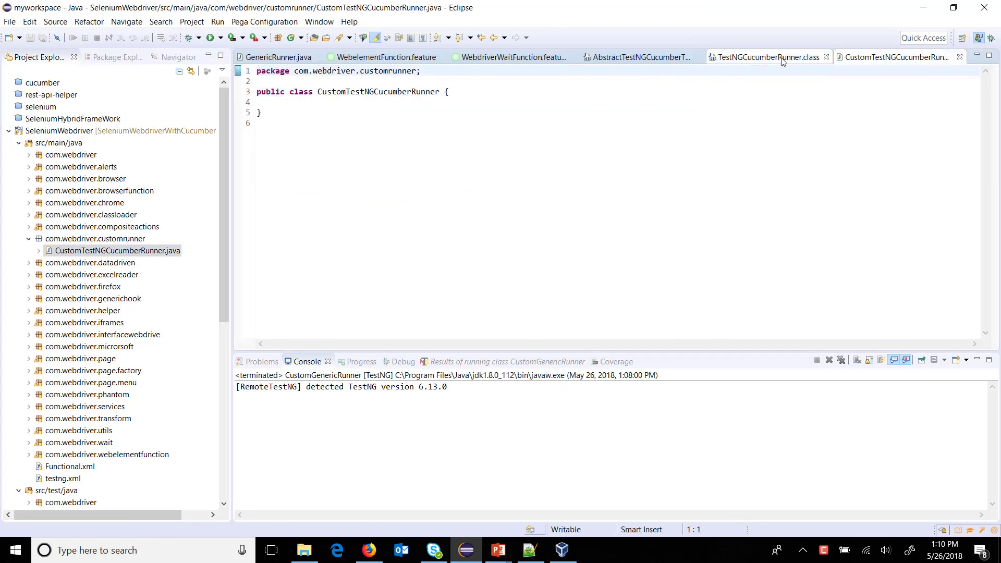
- Return to TestNGCucumberRunner's source and review its fields and constructor for copying
click(766, 57)
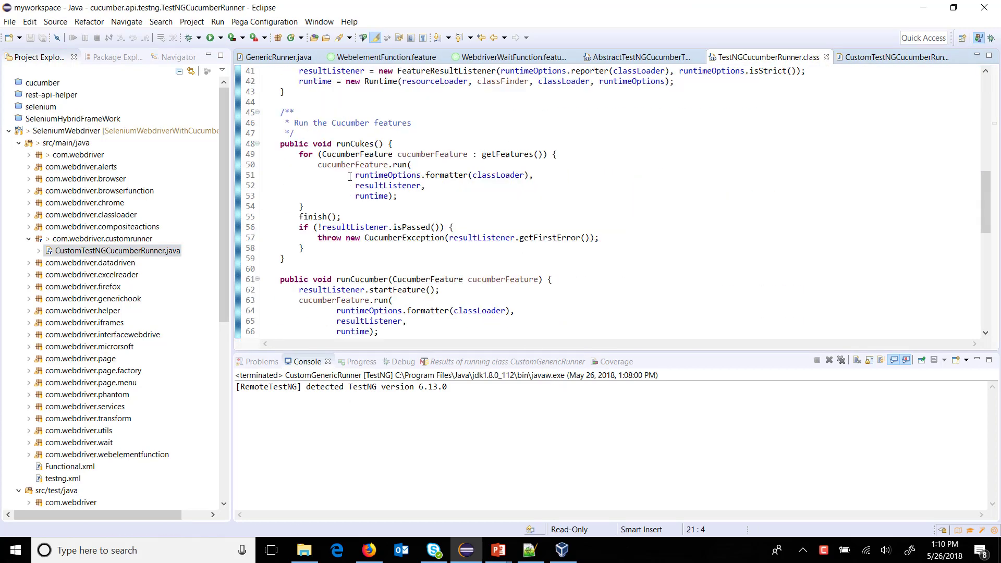
scroll(down, 3)
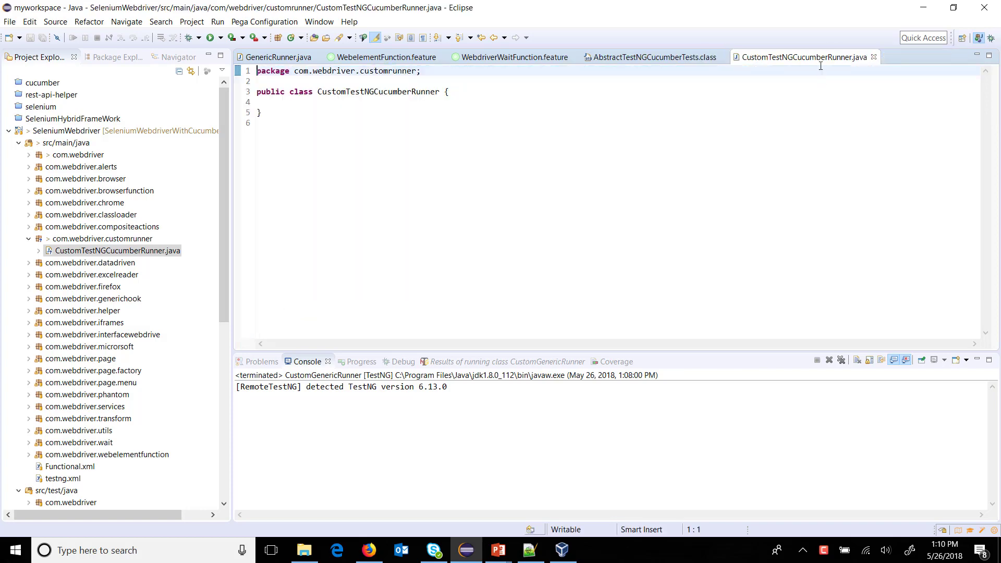
scroll(down, 3)
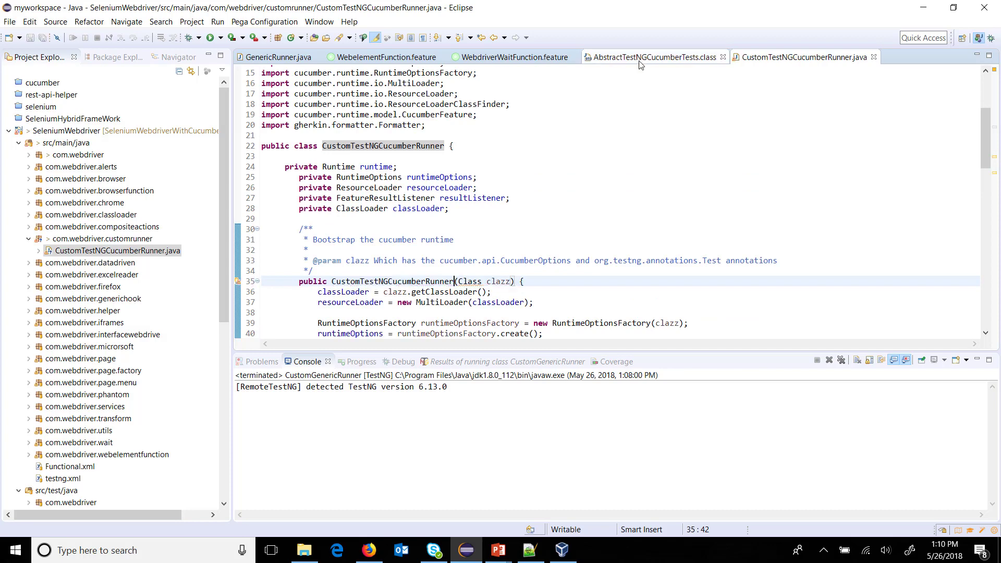
- Create class CustomAbstractTestNGCucumberTests in the customrunner package
click(651, 57)
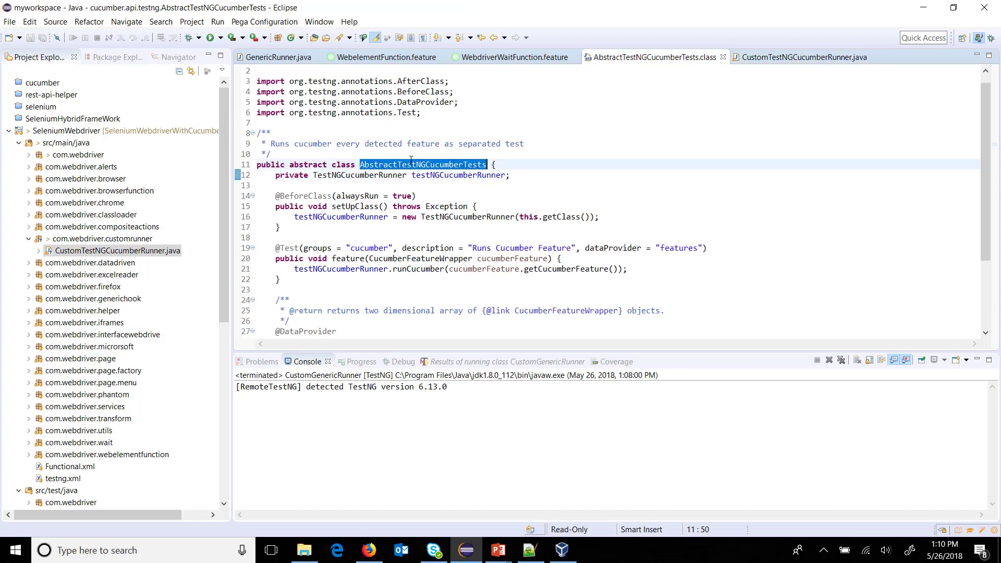
right_click(114, 250)
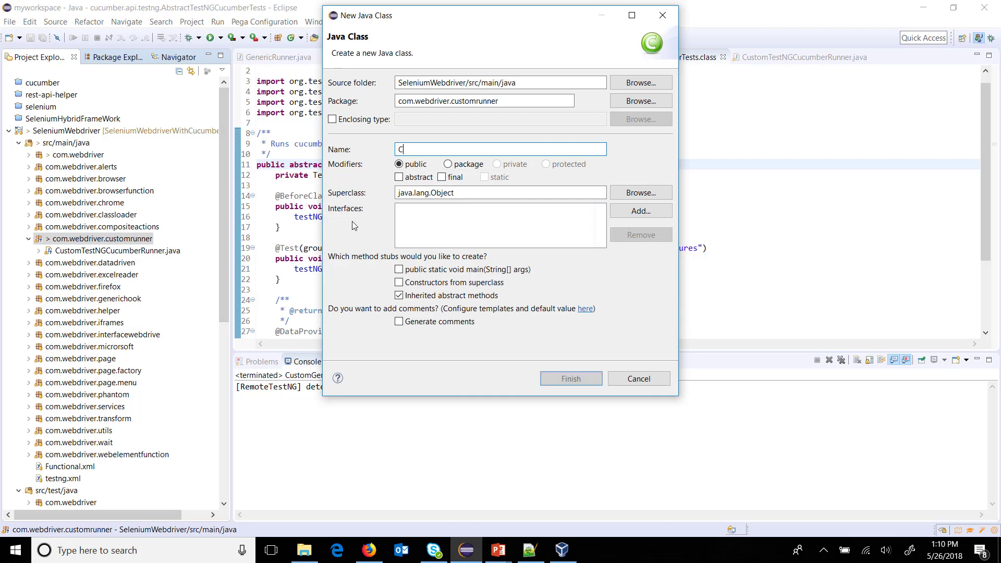
text(CustomAbstractTestNGCucumberTests)
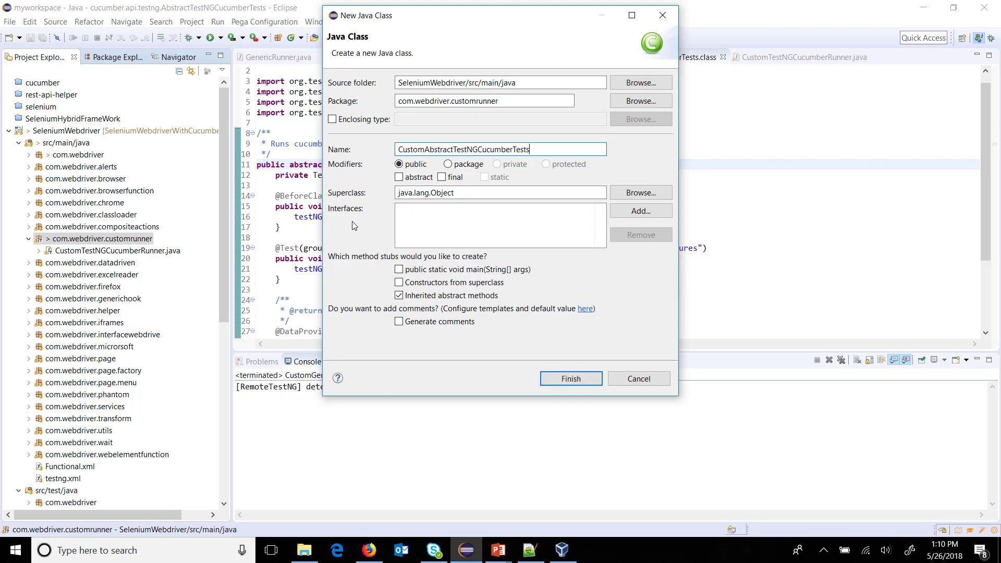
click(569, 379)
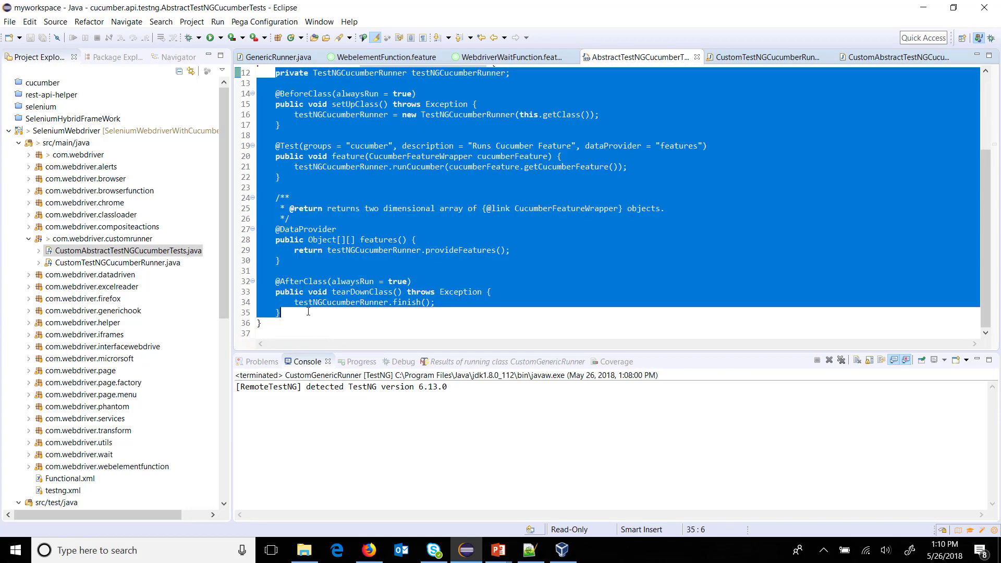
- Retype the copied runner field to CustomTestNGCucumberRunner in the new class
click(901, 57)
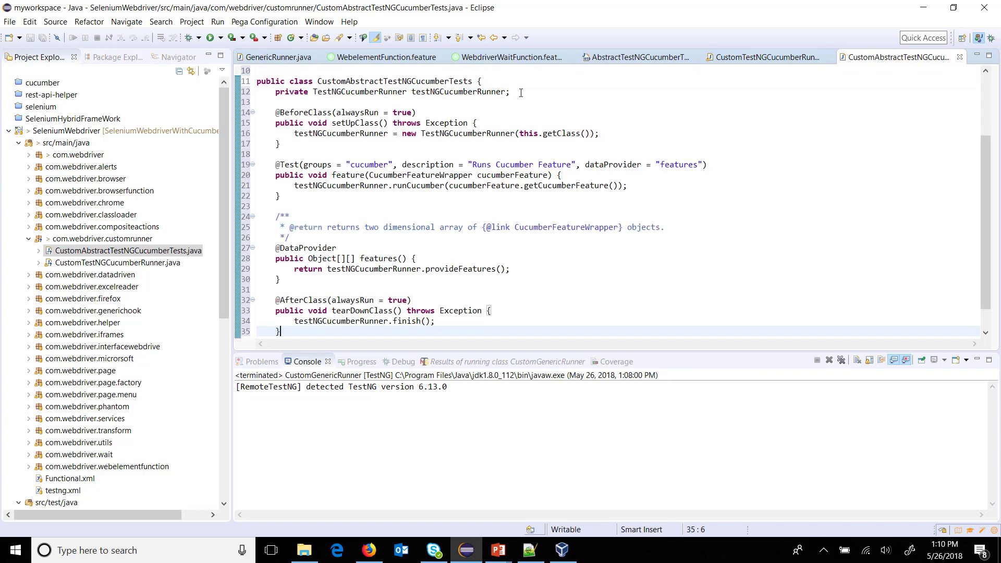
double_click(361, 91)
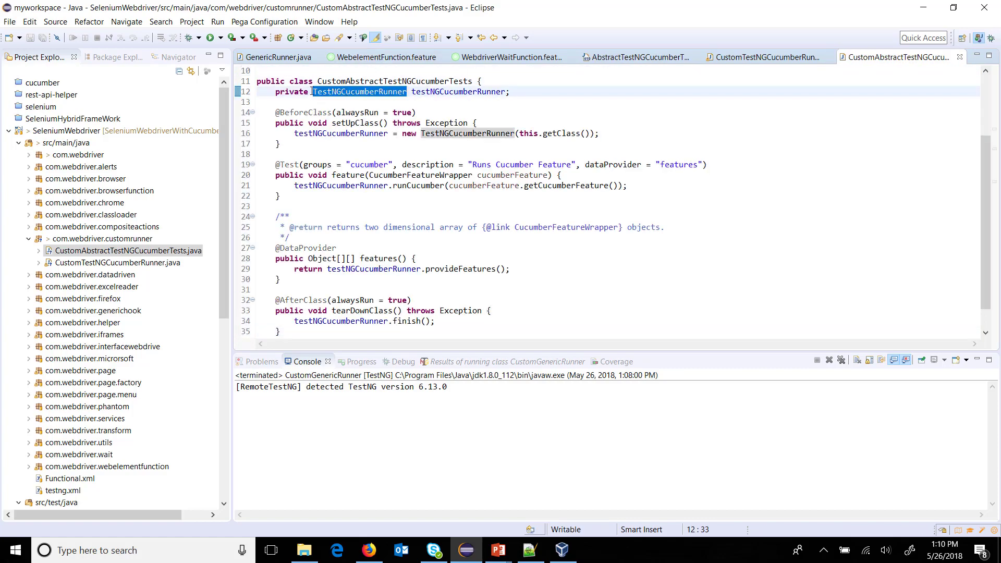
text(Custom)
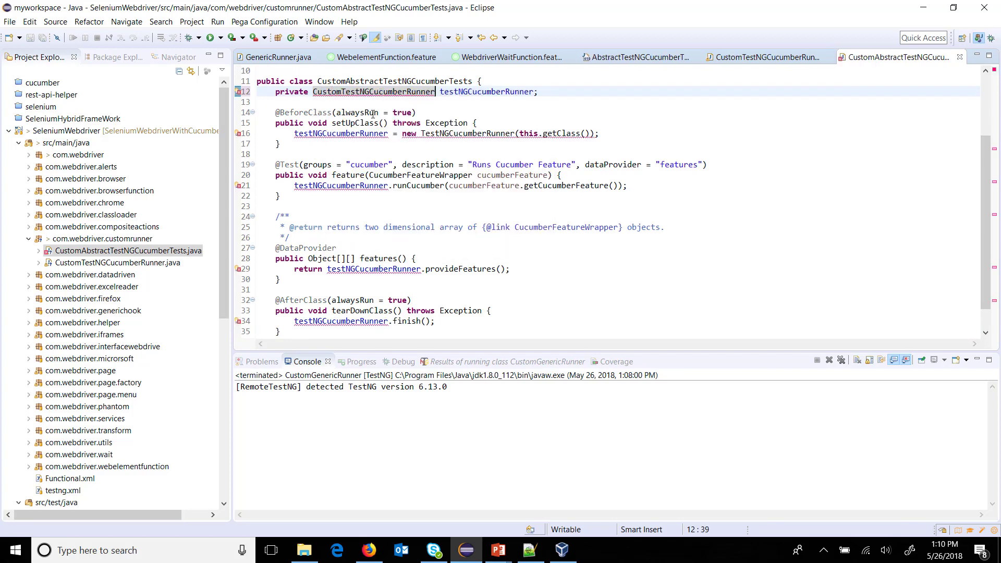
double_click(373, 92)
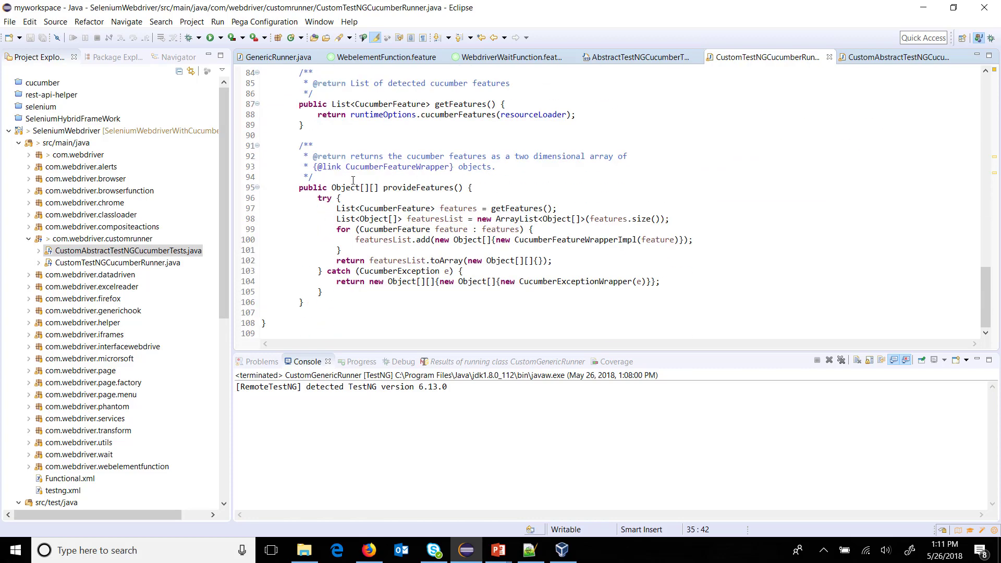
- Review GenericRunner's Cucumber options, then return to CustomTestNGCucumberRunner's provideFeatures
double_click(414, 187)
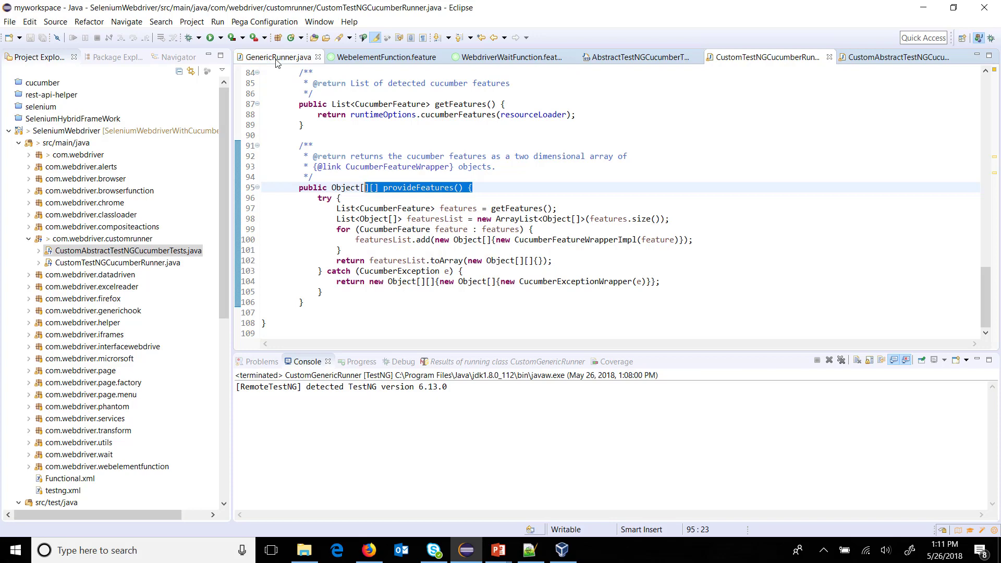
click(278, 56)
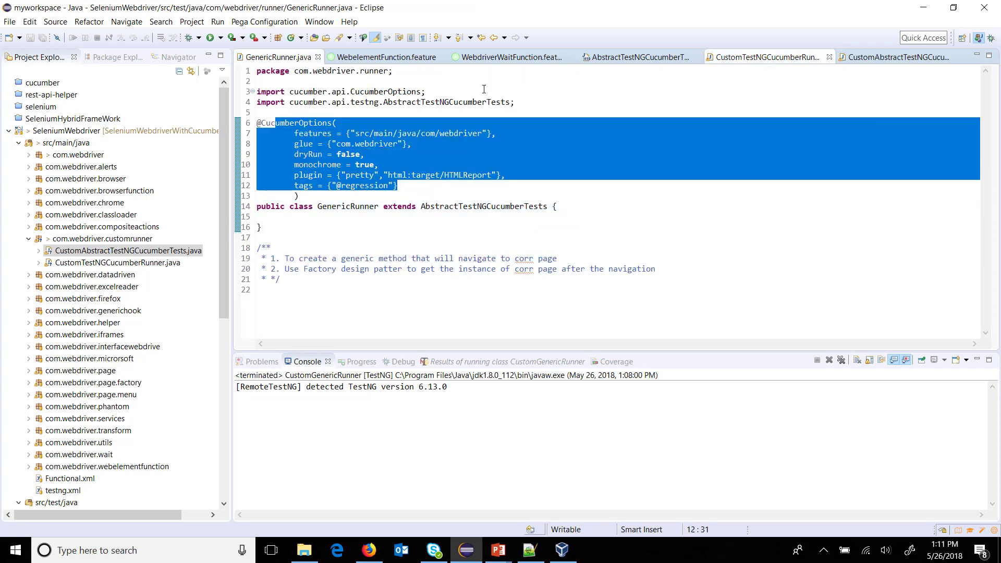
click(926, 57)
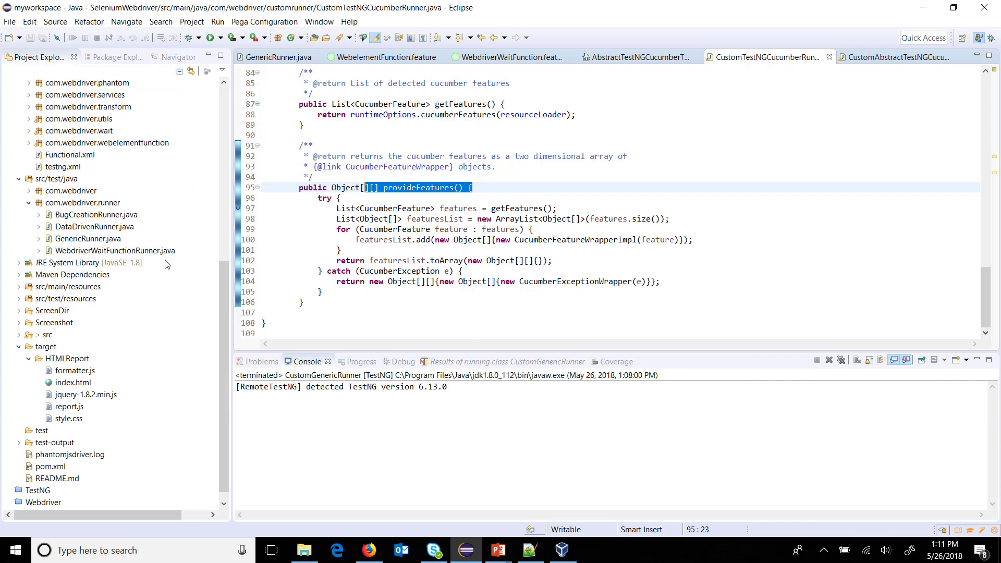
- Paste a copy of GenericRunner into com.webdriver.runner named CustomGenericRunner
click(88, 238)
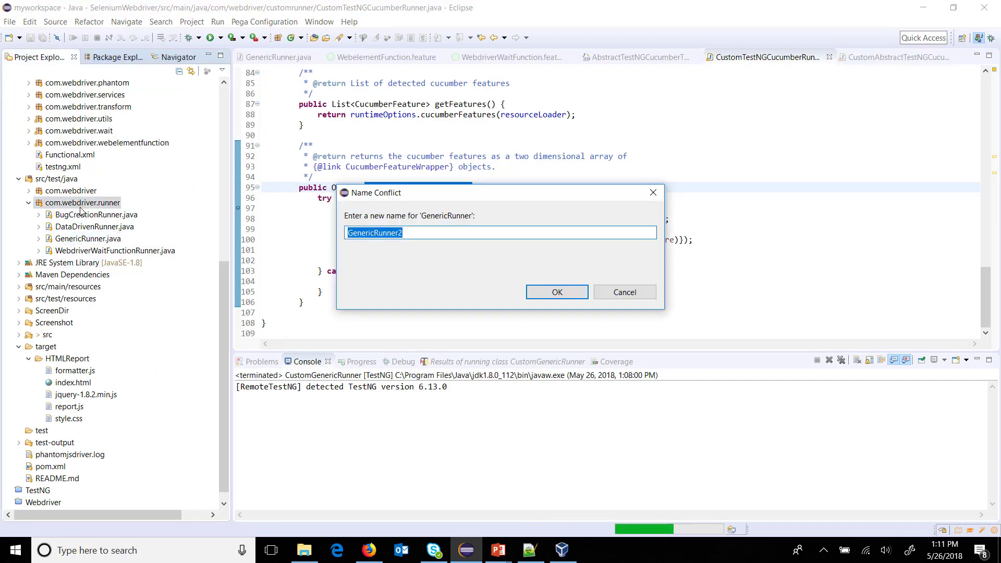
text(Cus)
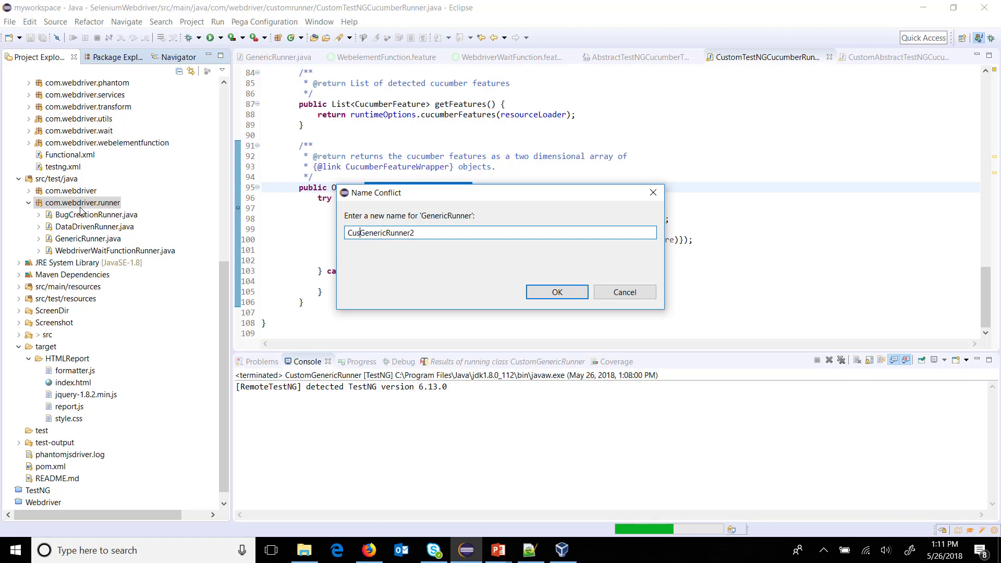
text(CustomGenericRunner)
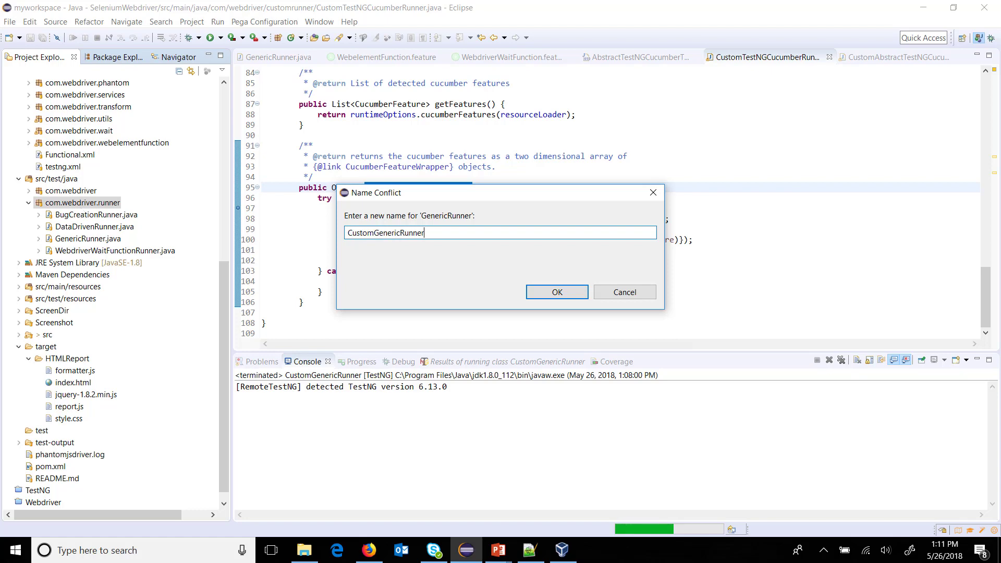
click(555, 292)
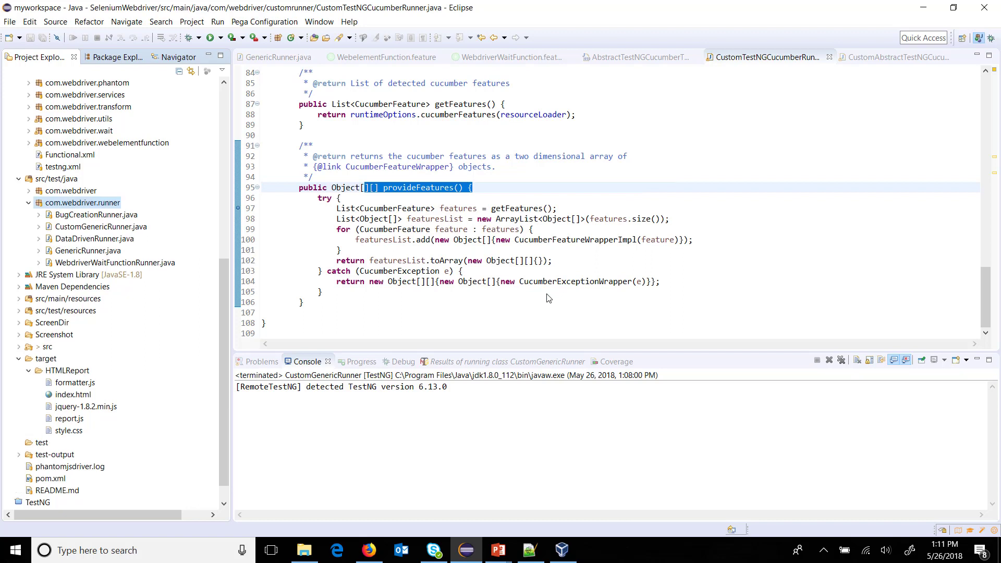
- Make CustomGenericRunner extend CustomAbstractTestNGCucumberTests via content assist
click(100, 227)
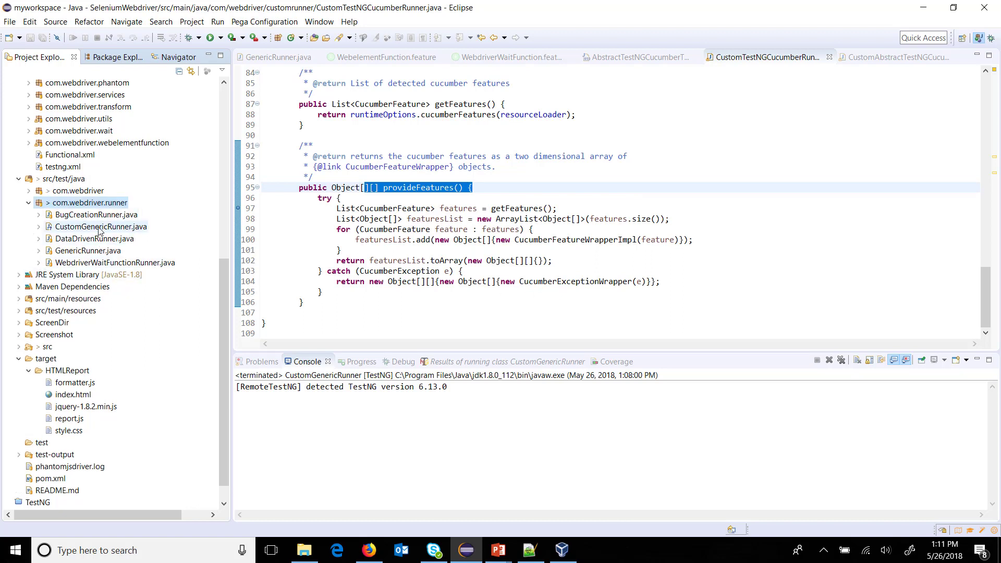
double_click(100, 227)
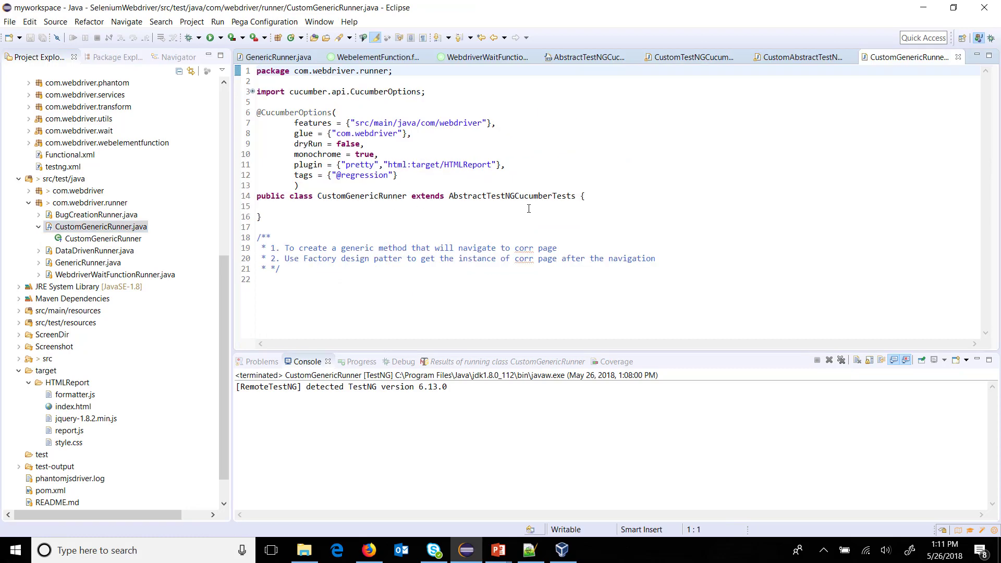
double_click(511, 197)
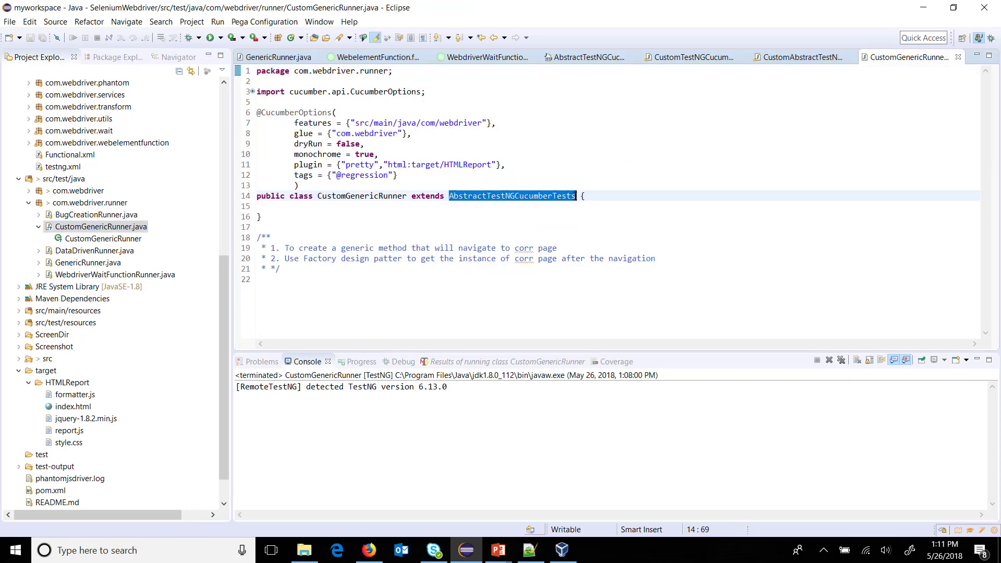
text(Custom)
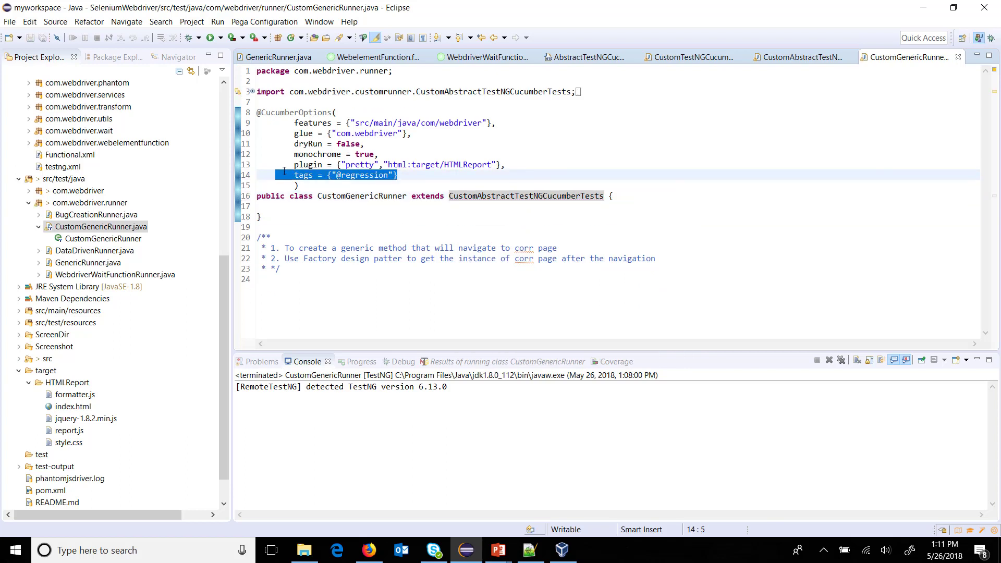
key(Delete)
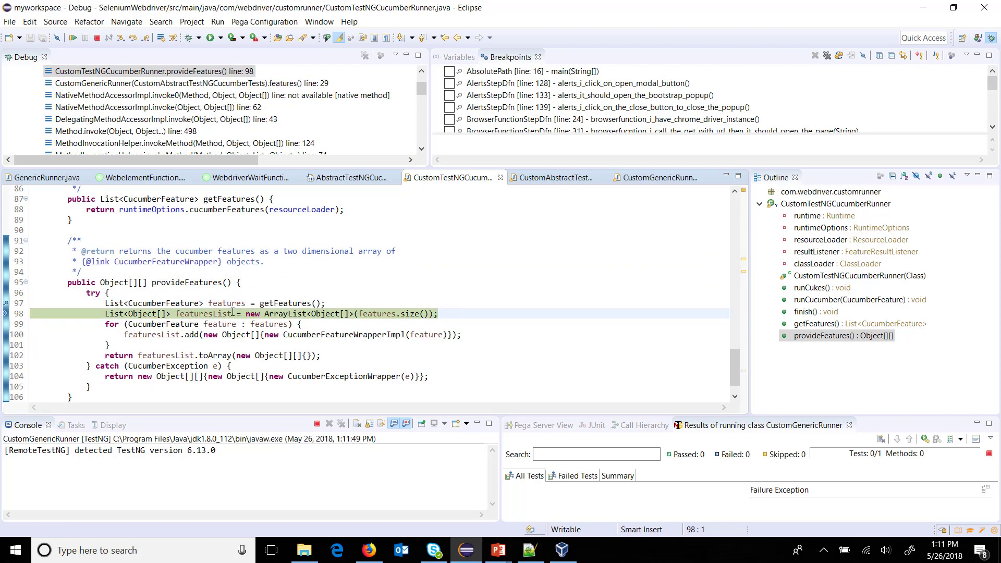
click(191, 303)
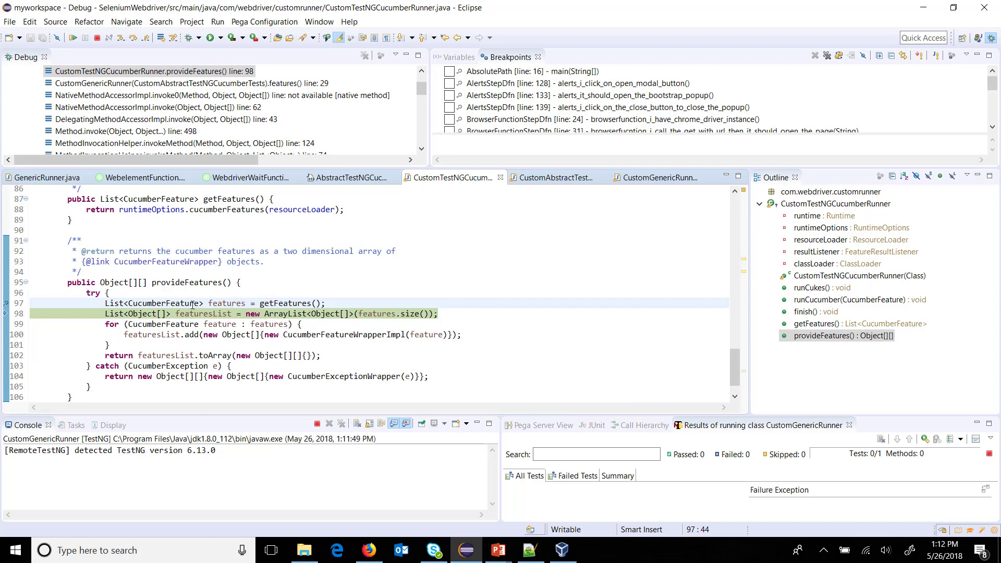
mouse_move(226, 302)
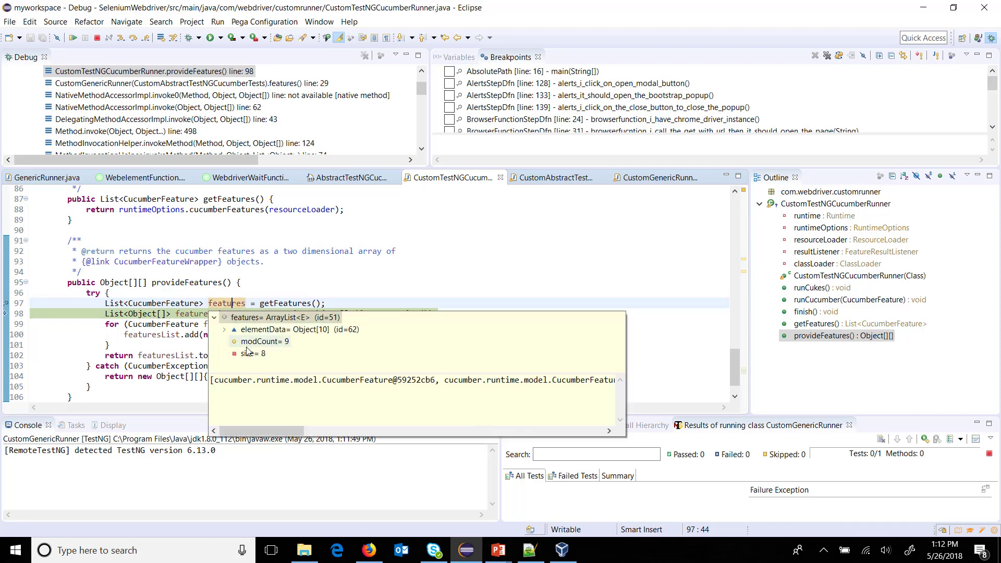
click(224, 329)
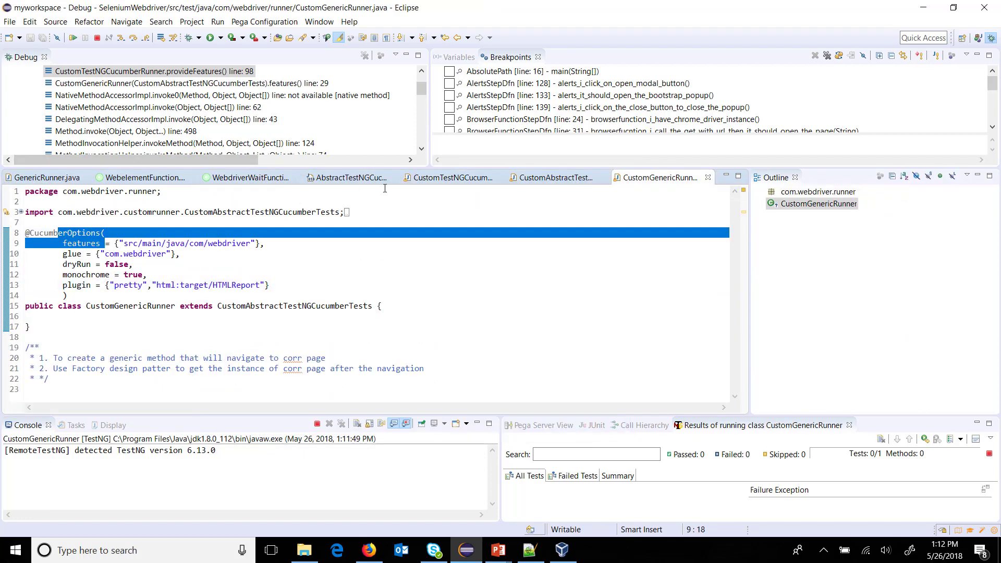
click(556, 177)
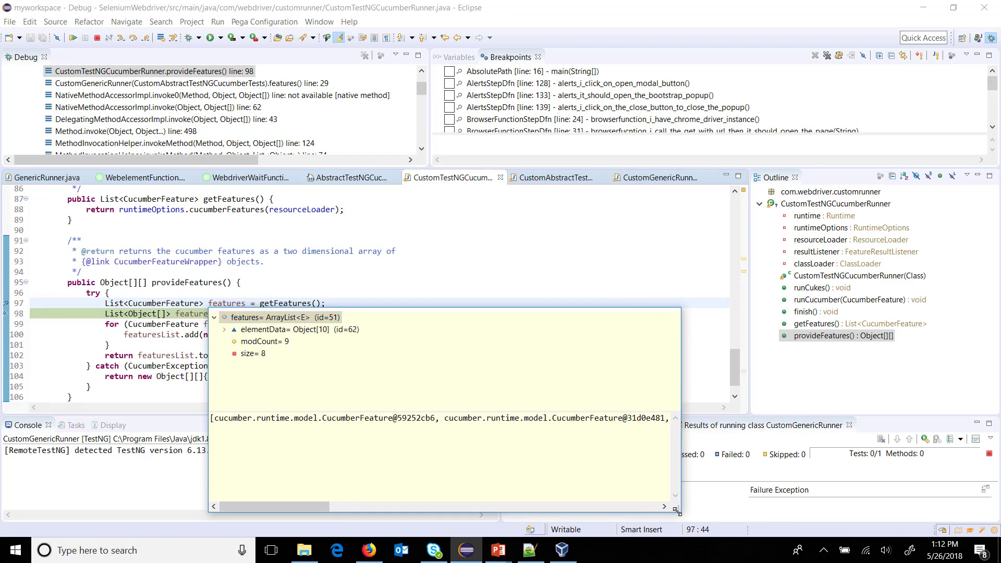
click(225, 329)
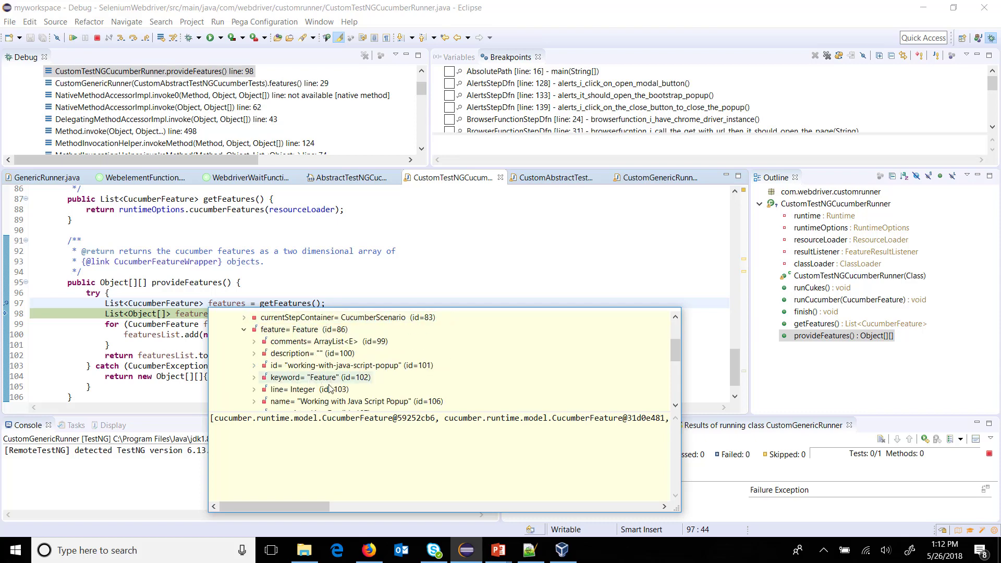
click(355, 365)
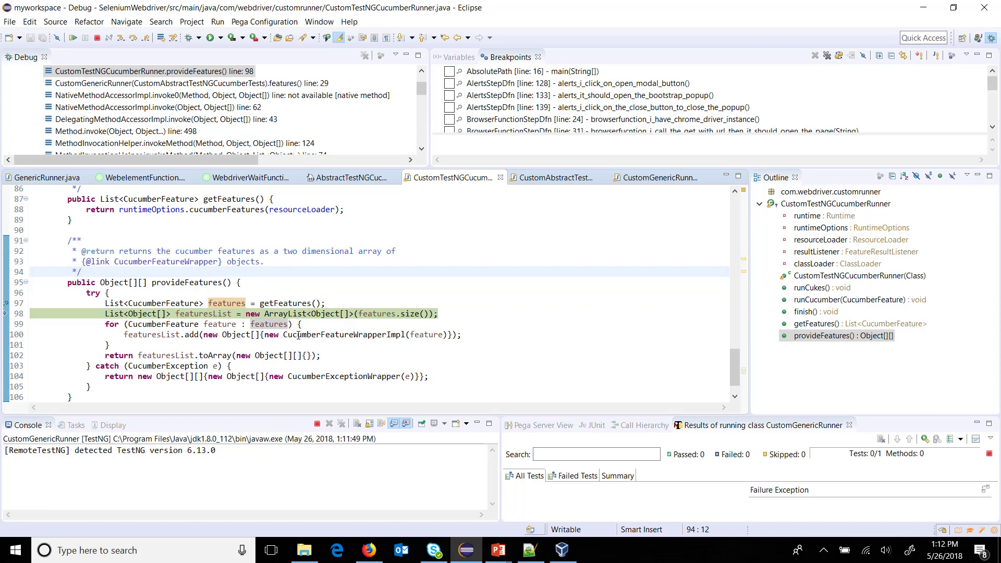
- Jump to the getFeatures declaration and select its method body
click(286, 302)
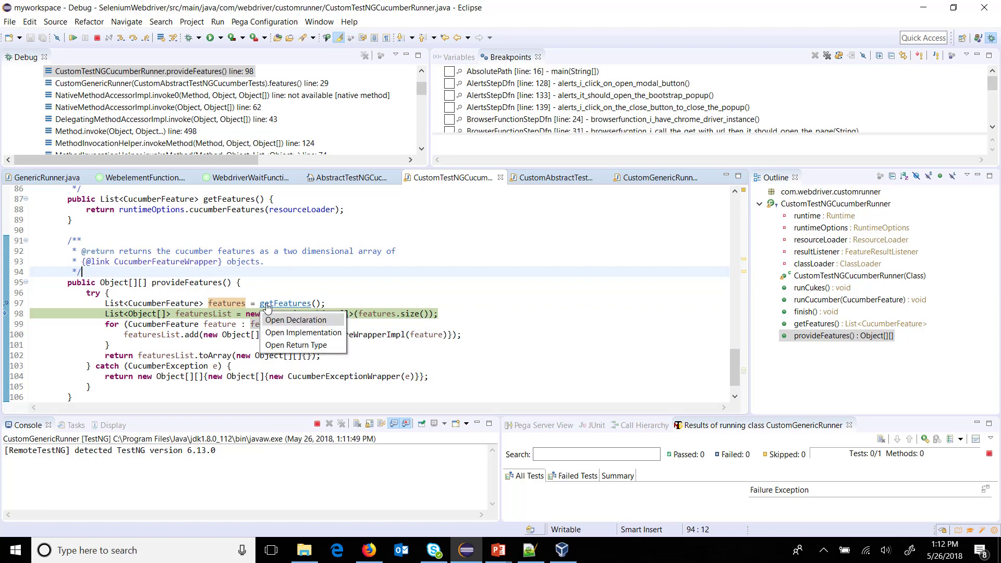
click(294, 320)
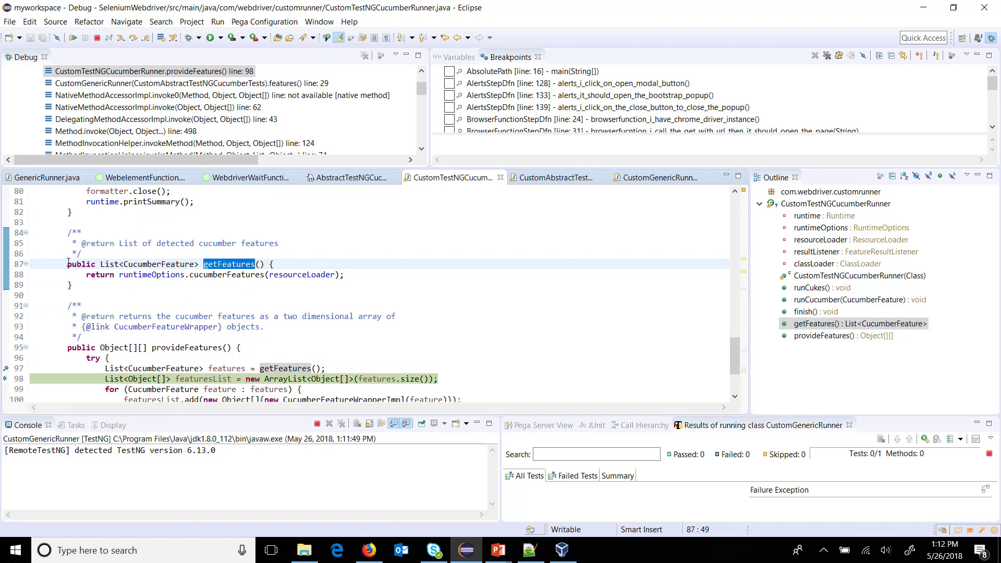
drag(68, 264, 72, 285)
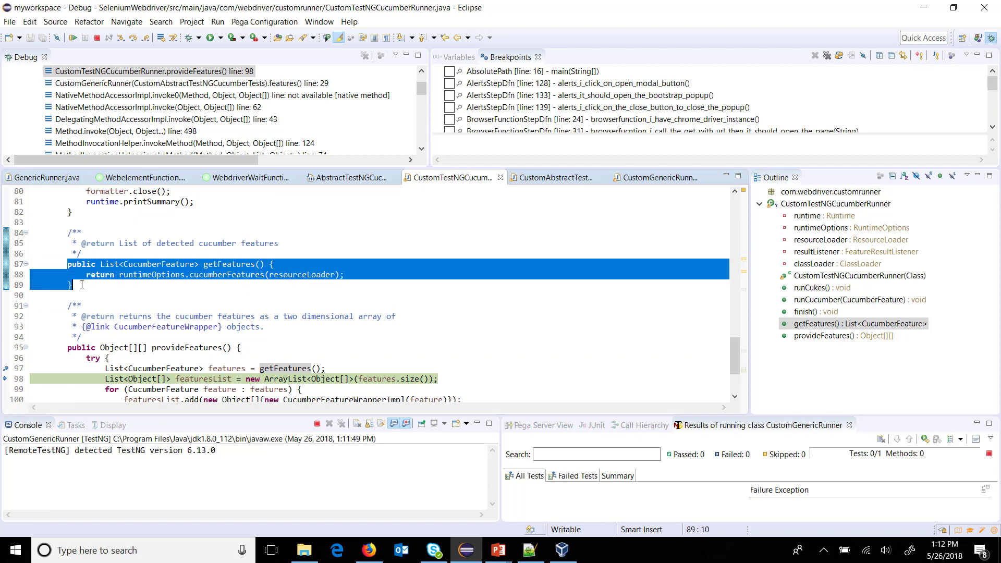